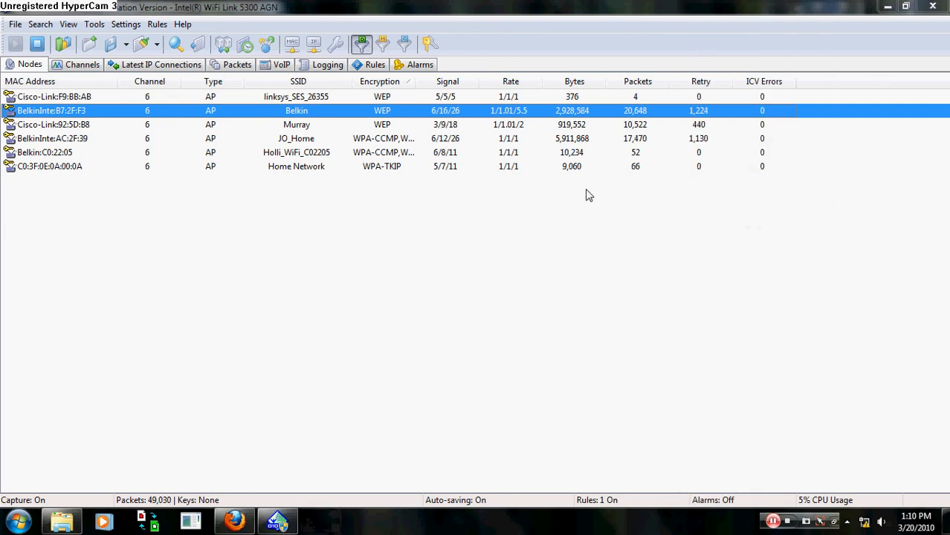
pyautogui.moveTo(487, 243)
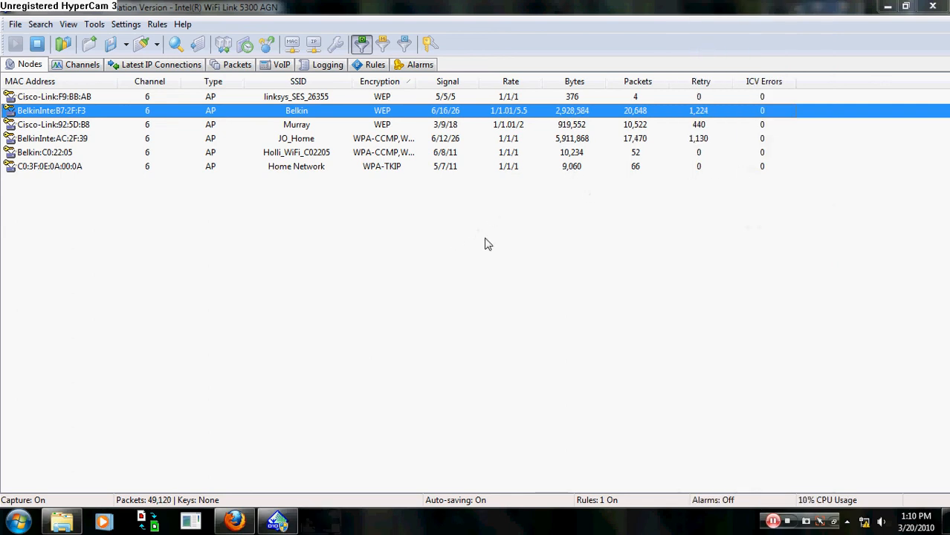
pyautogui.moveTo(475, 230)
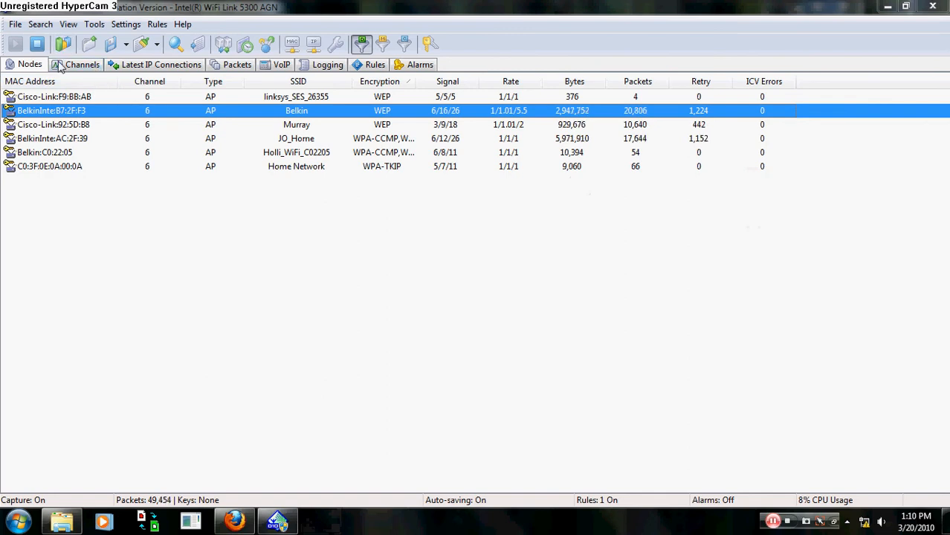
# - Review the captured packets list and the per-channel statistics
pyautogui.click(237, 64)
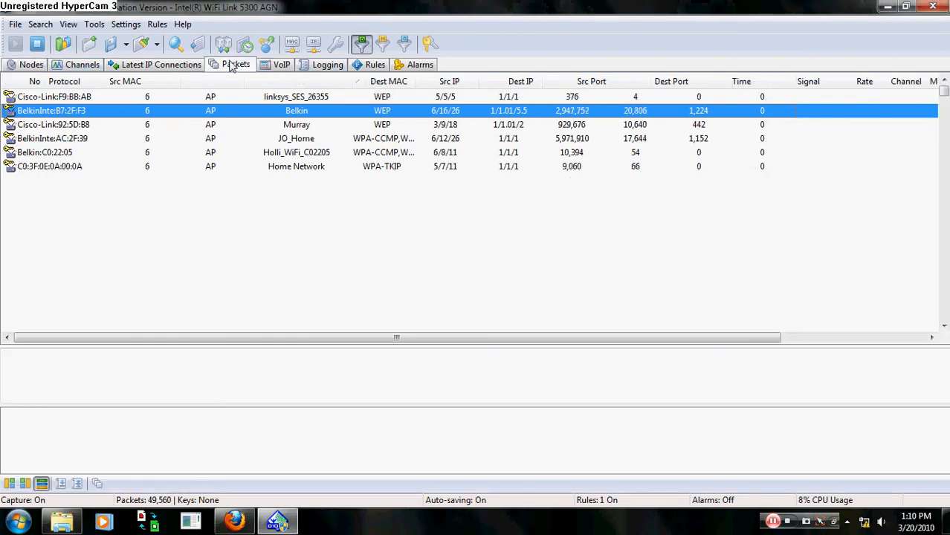
pyautogui.click(235, 64)
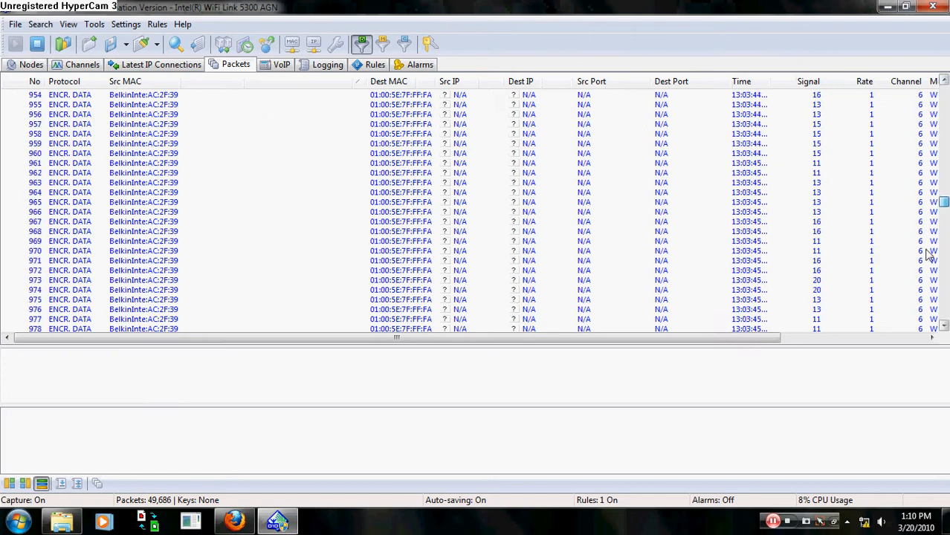
pyautogui.scroll(-3)
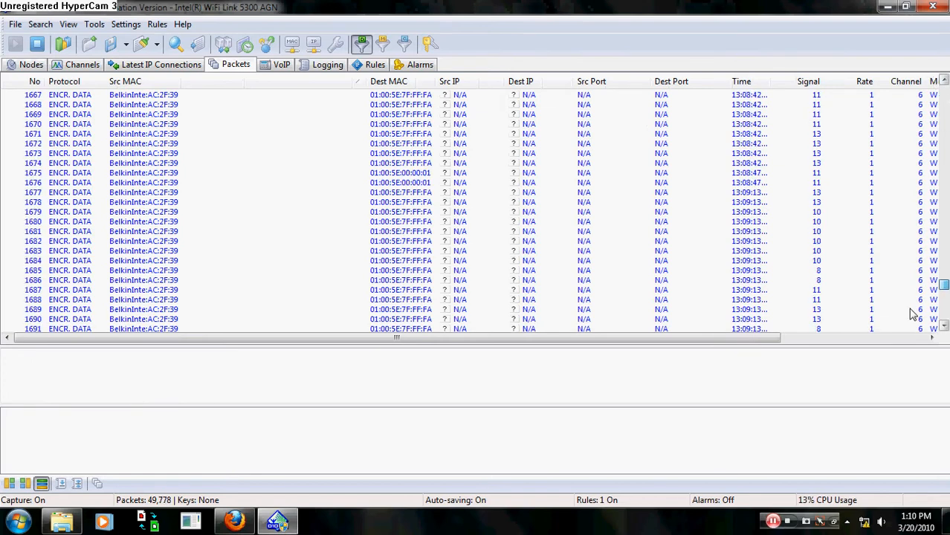
pyautogui.click(81, 64)
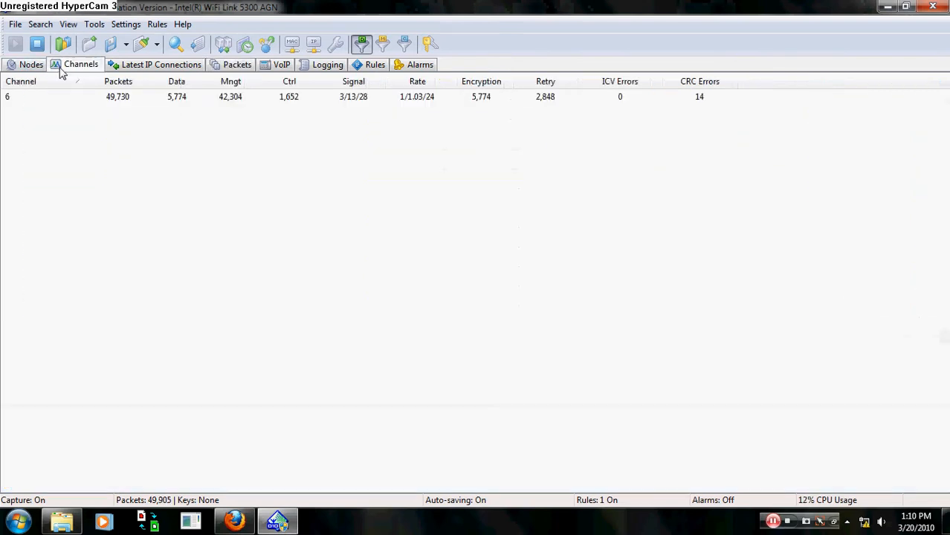
# - Stop the running capture and clear all detected nodes from the list
pyautogui.click(30, 64)
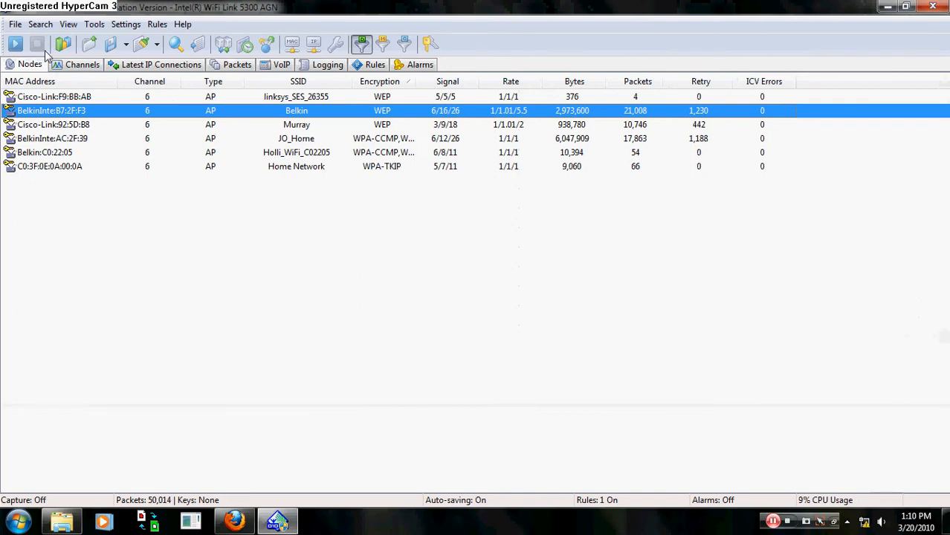
pyautogui.click(15, 24)
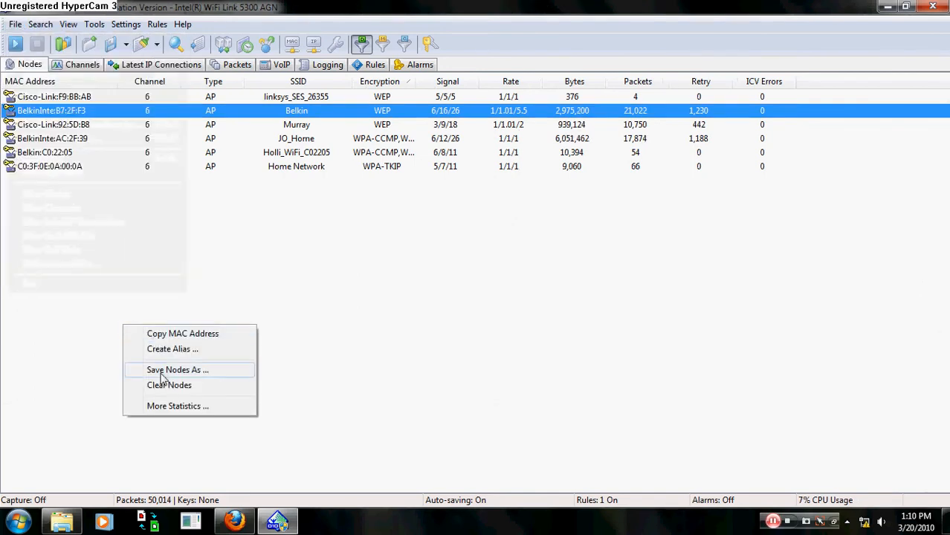
pyautogui.click(170, 385)
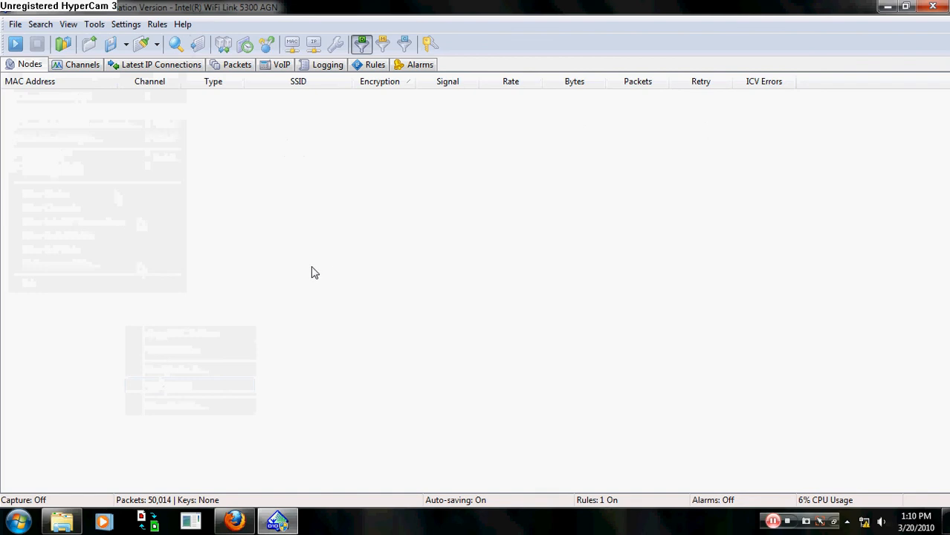
pyautogui.moveTo(42, 35)
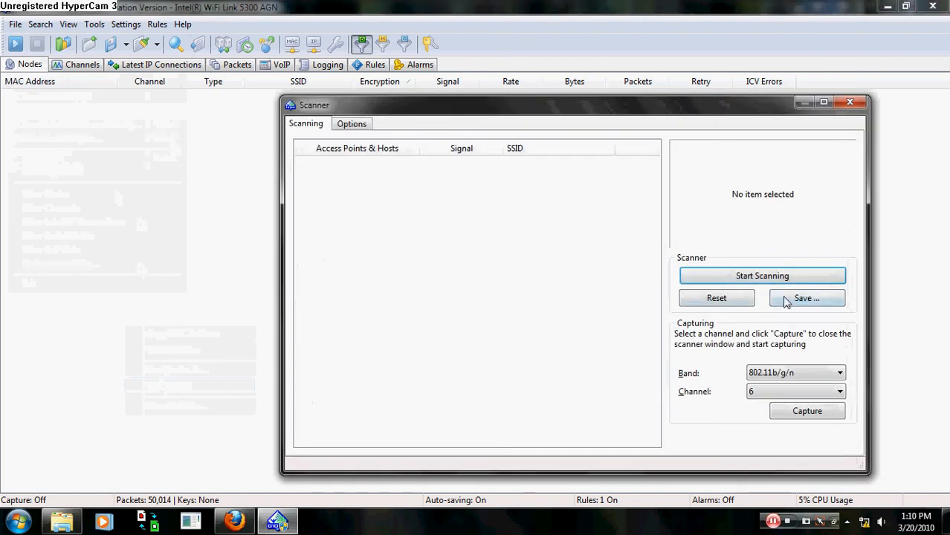
# - Scan for access points and start capturing on the JO_Home AP's channel 6
pyautogui.click(761, 275)
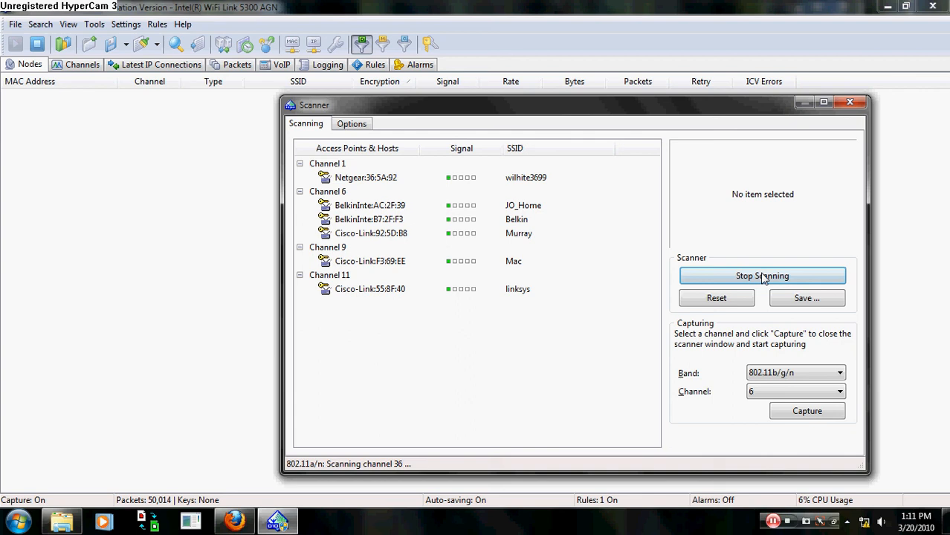
pyautogui.moveTo(761, 315)
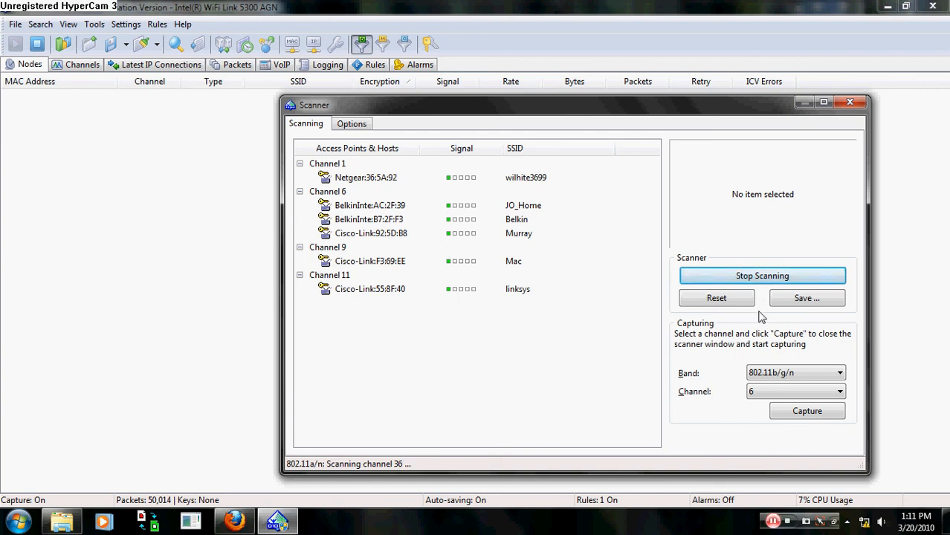
pyautogui.moveTo(757, 336)
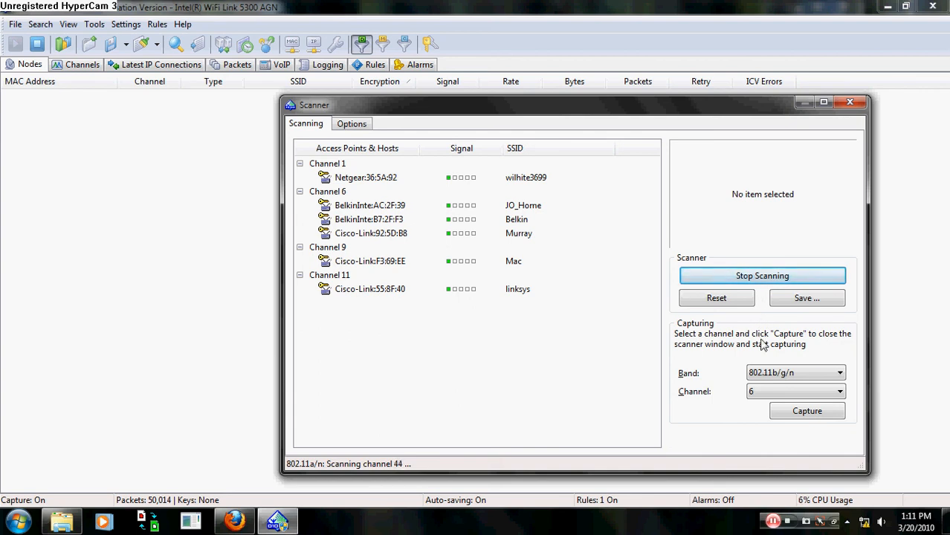
pyautogui.moveTo(483, 229)
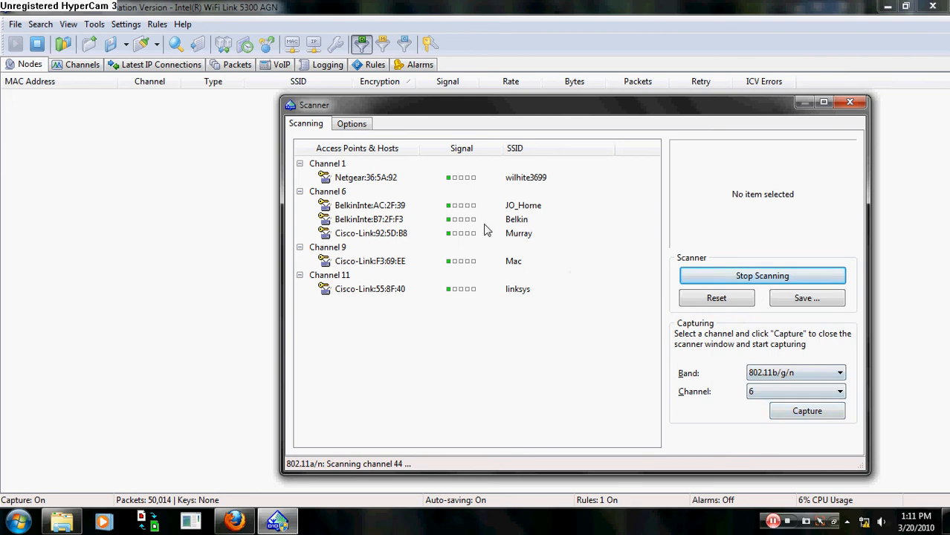
pyautogui.click(369, 205)
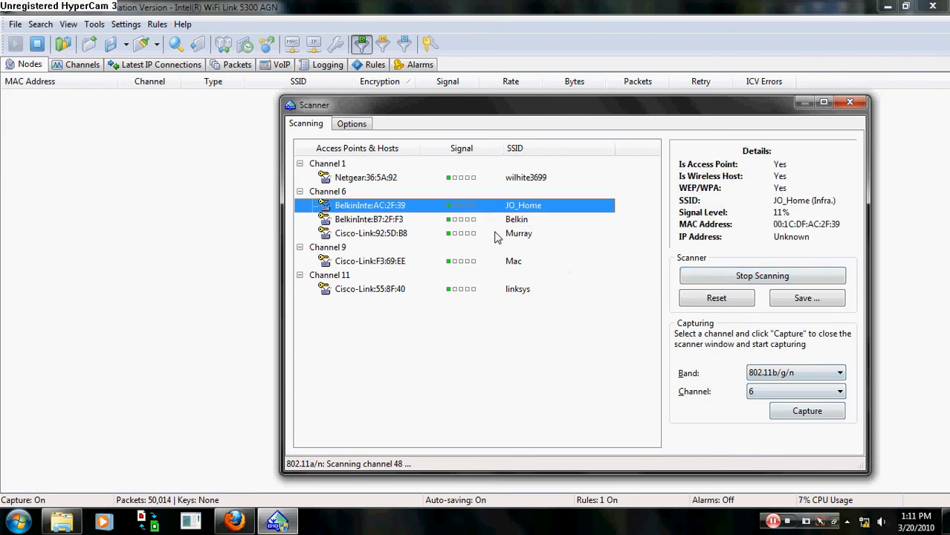
pyautogui.moveTo(816, 422)
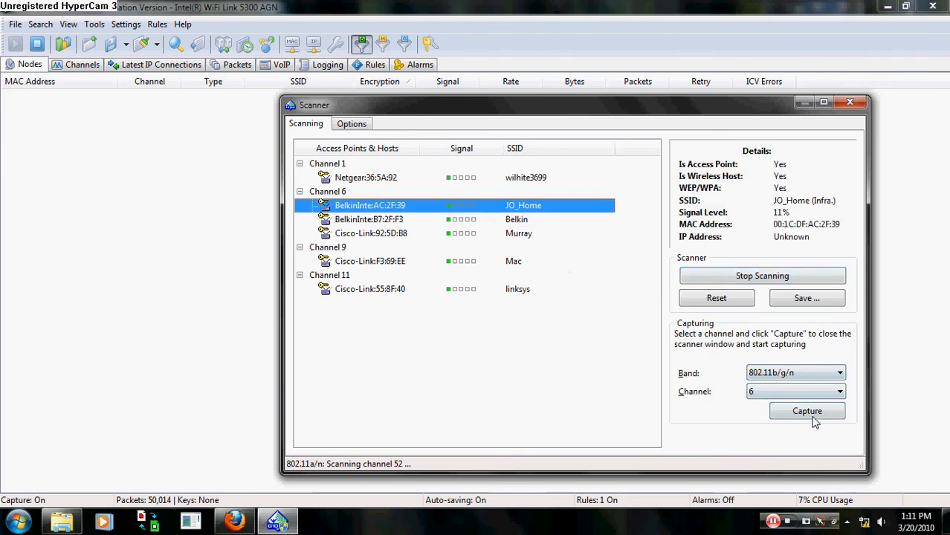
pyautogui.click(805, 410)
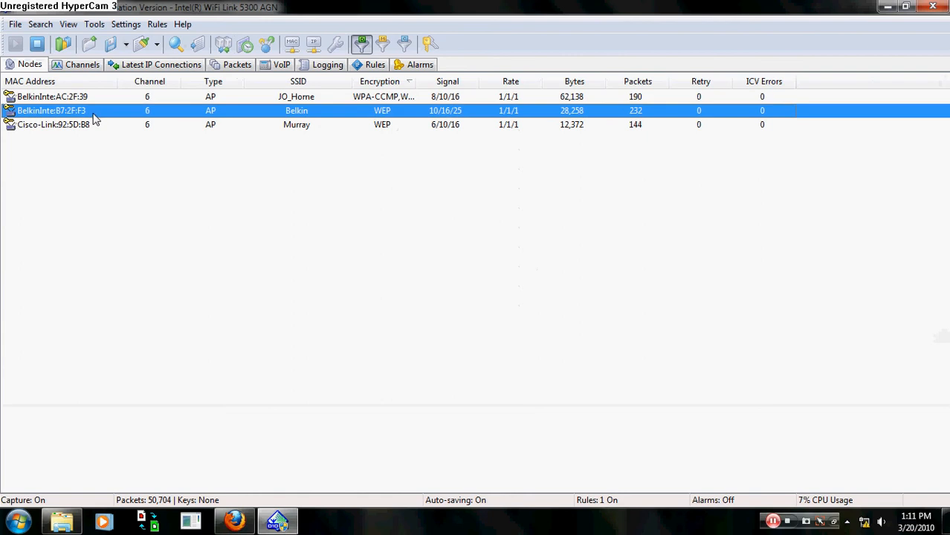
# - Copy the JO_Home node's MAC address and paste it into the MAC rules field
pyautogui.click(52, 95)
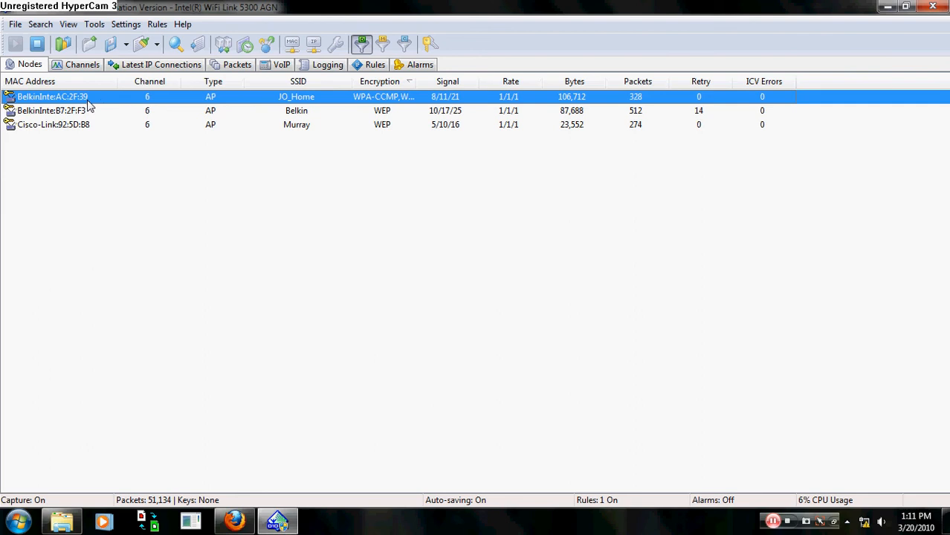
pyautogui.rightClick(52, 97)
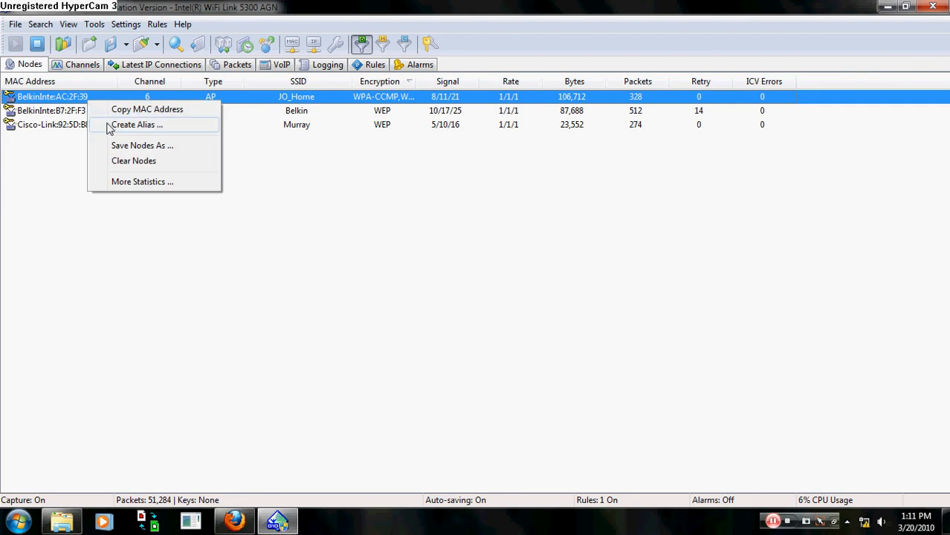
pyautogui.click(373, 64)
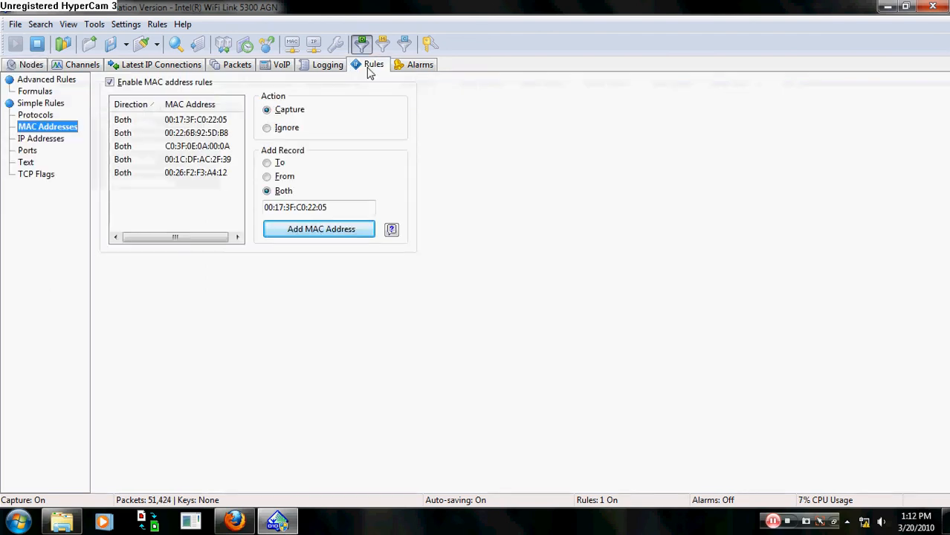
pyautogui.tripleClick(318, 207)
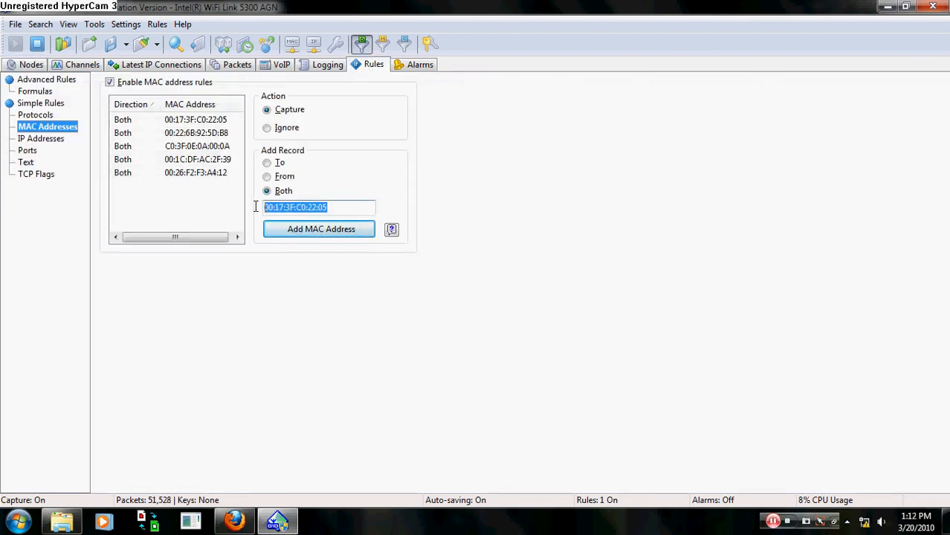
pyautogui.rightClick(318, 206)
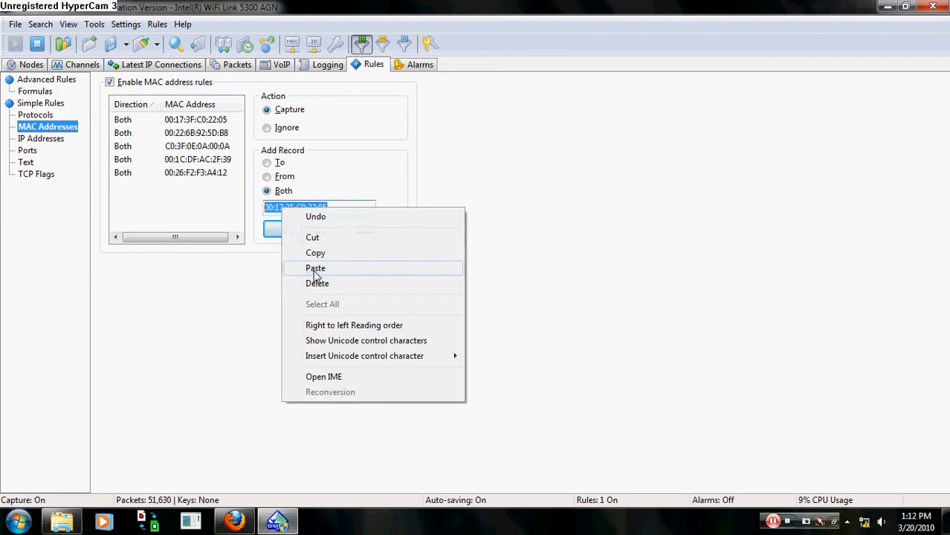
pyautogui.click(315, 267)
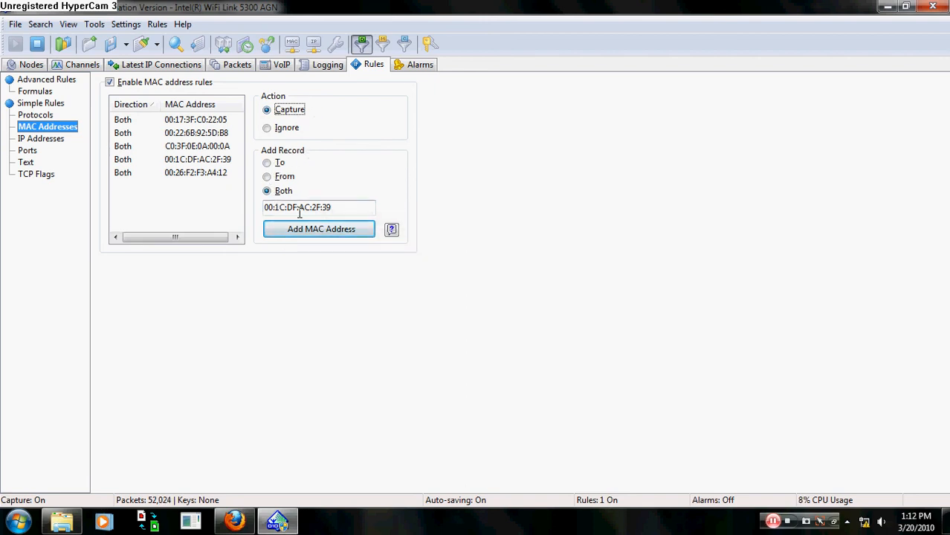
# - Add 00:1C:DF:AC:2F:39 to the rule list and remove its duplicate entry
pyautogui.click(321, 229)
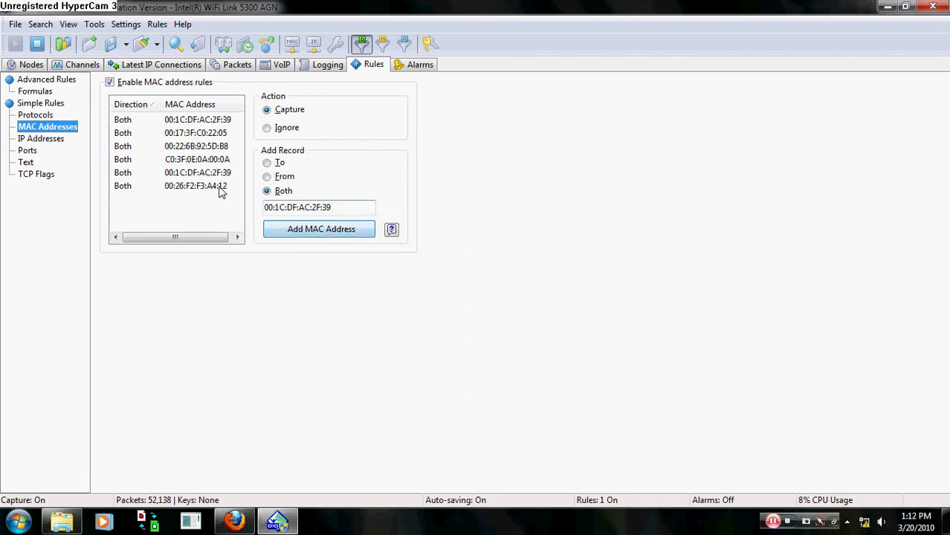
pyautogui.rightClick(196, 172)
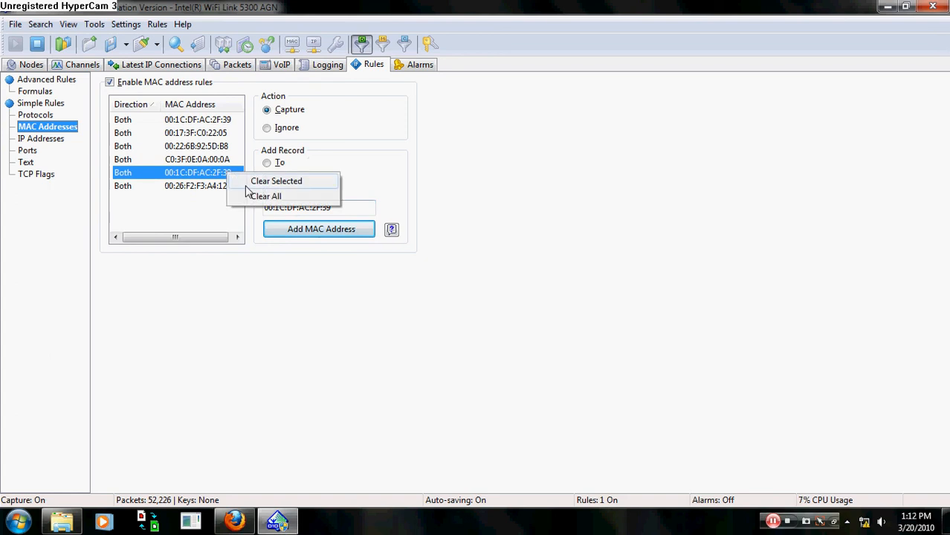
pyautogui.click(277, 181)
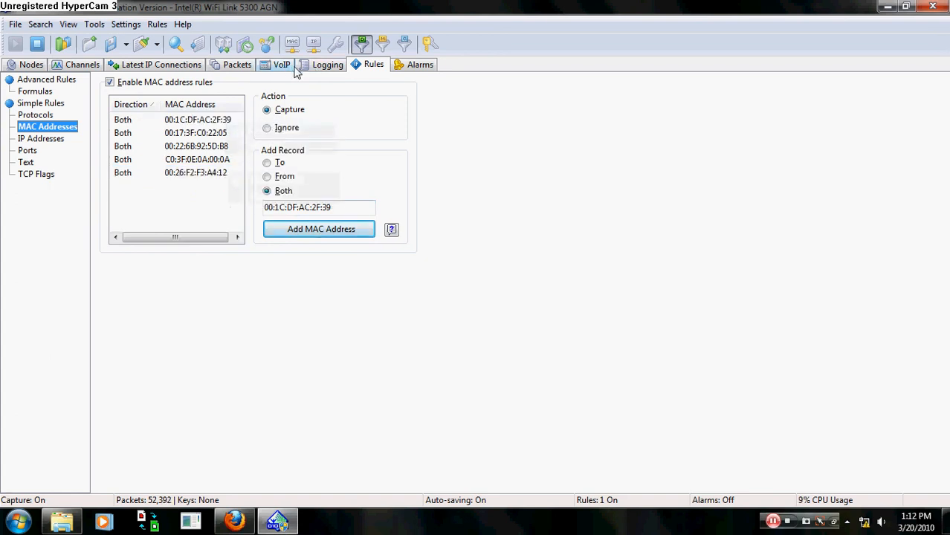
# - Save the buffered packets to the existing nh3-20-10.ncf log, overwriting it
pyautogui.click(326, 64)
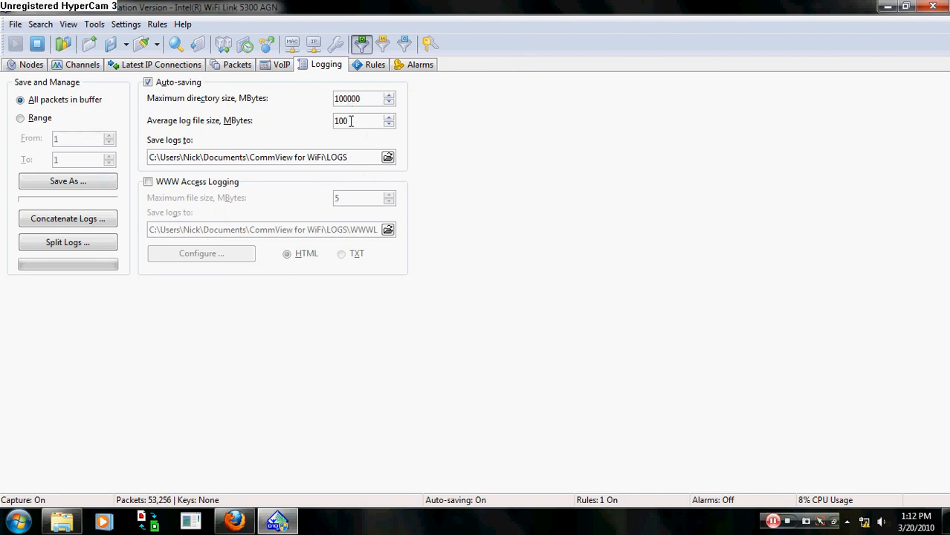
pyautogui.moveTo(351, 117)
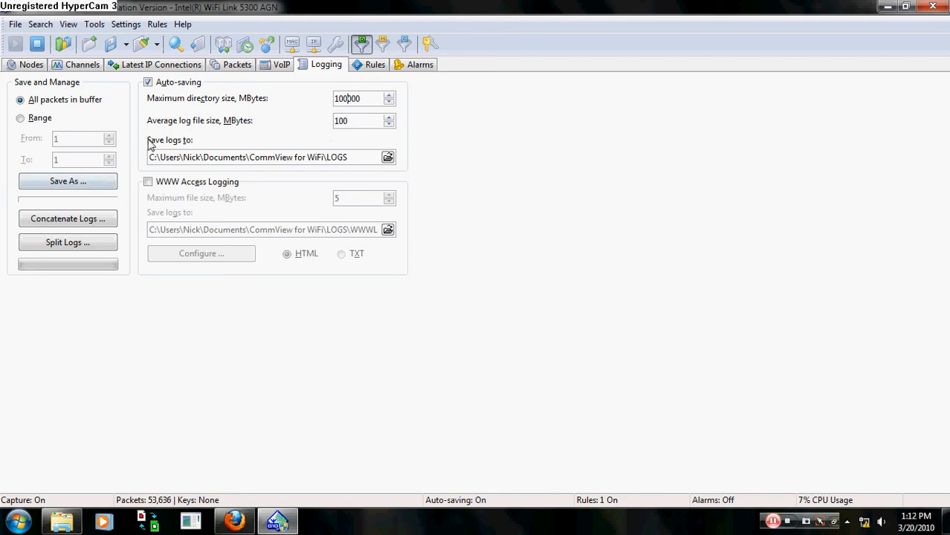
pyautogui.click(69, 181)
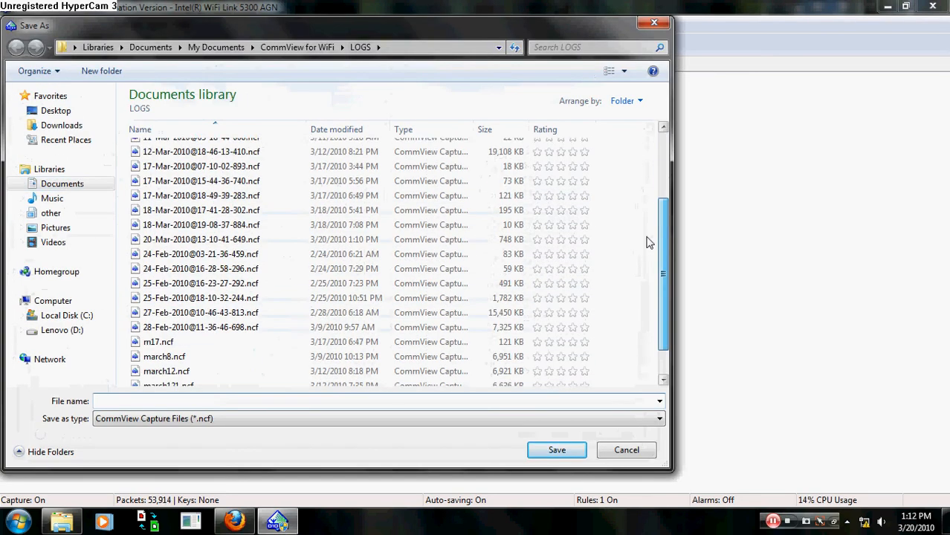
pyautogui.click(169, 363)
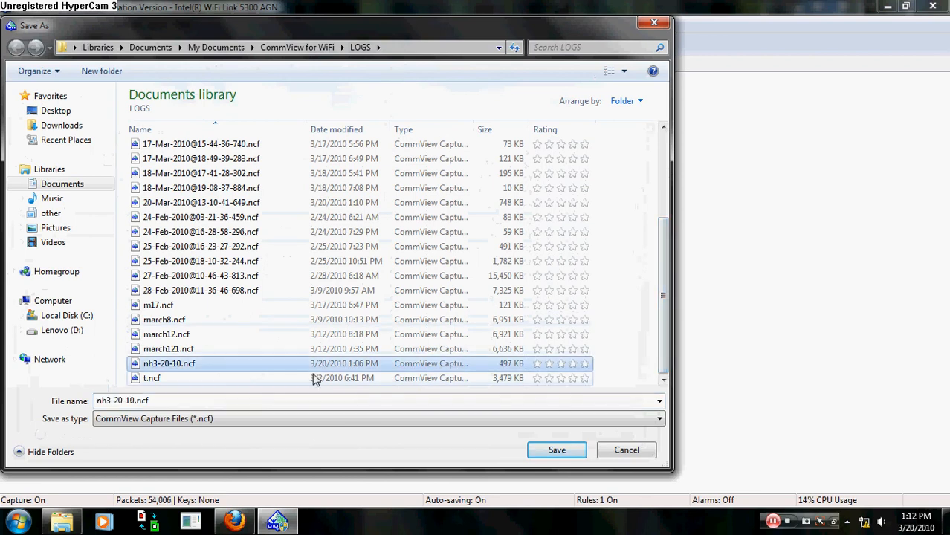
pyautogui.click(556, 449)
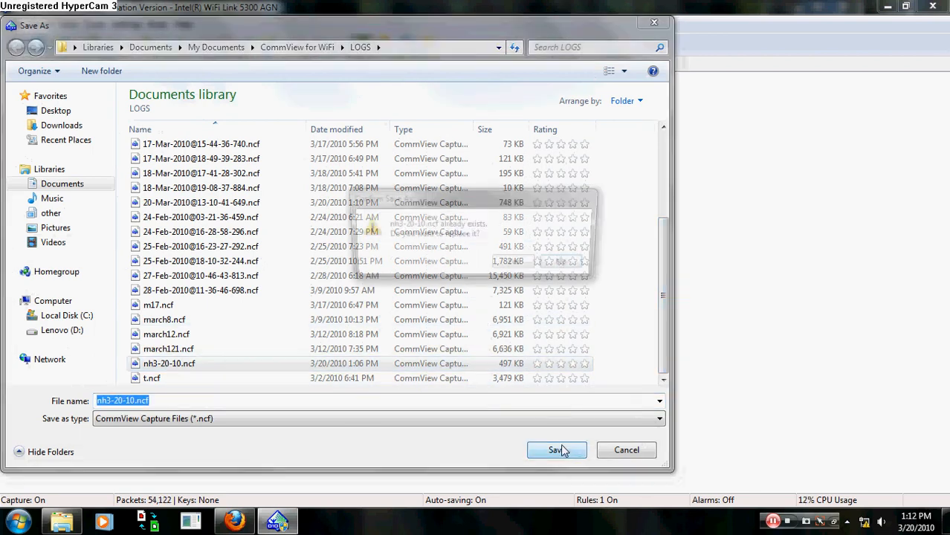
pyautogui.click(556, 449)
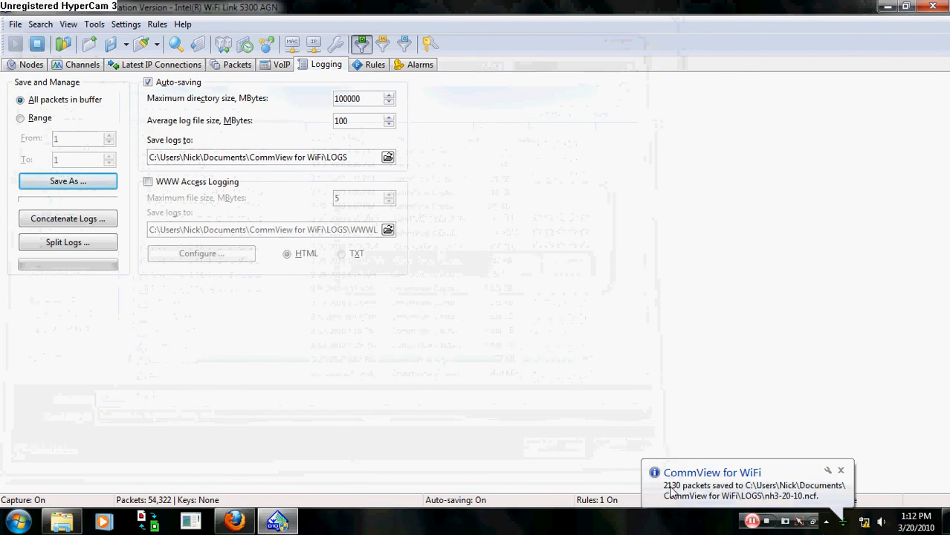
pyautogui.moveTo(690, 511)
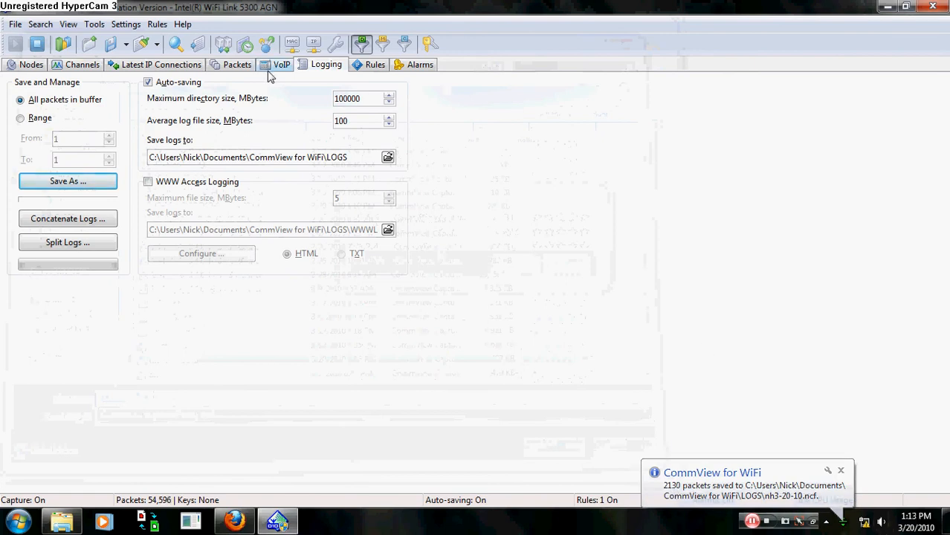
# - Review packets, channel statistics and logging, ending on the three-node list
pyautogui.click(236, 64)
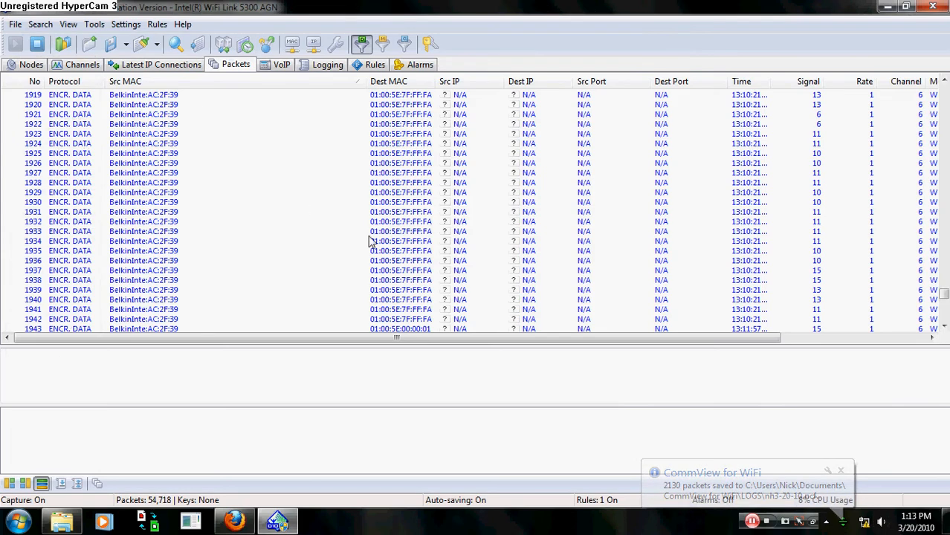
pyautogui.scroll(-3)
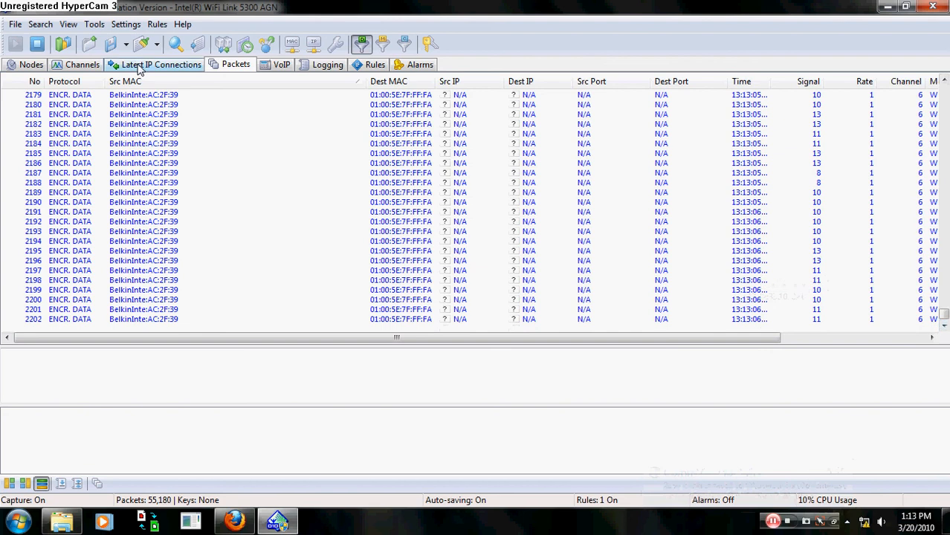
pyautogui.click(27, 64)
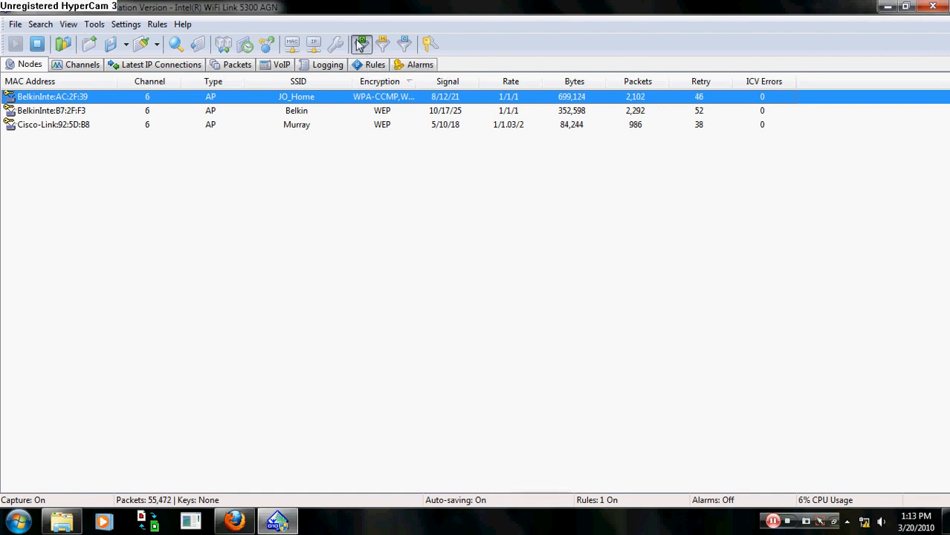
pyautogui.moveTo(404, 45)
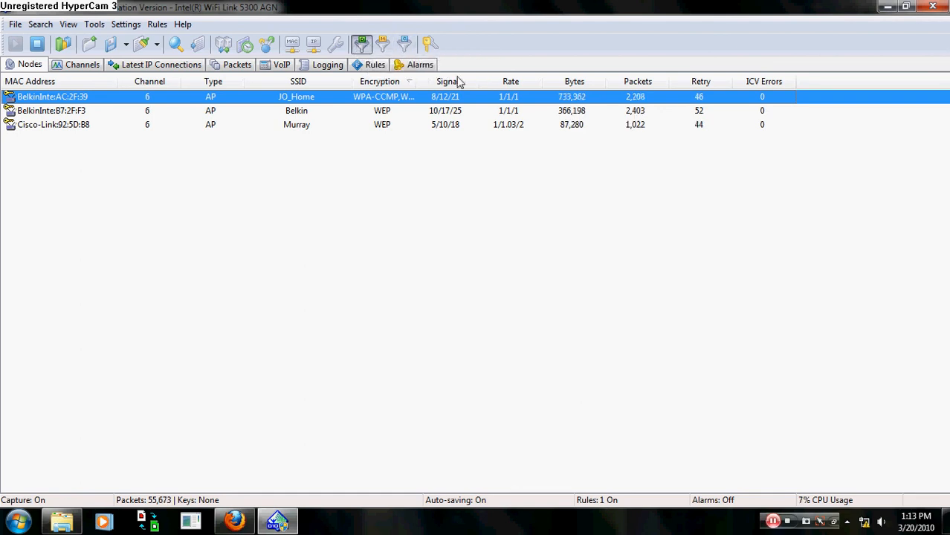
pyautogui.moveTo(603, 96)
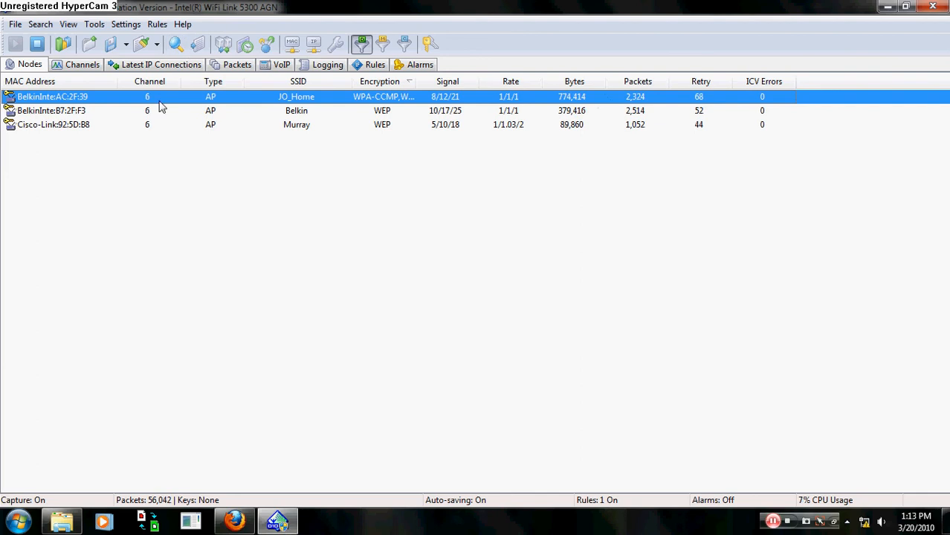
pyautogui.click(80, 64)
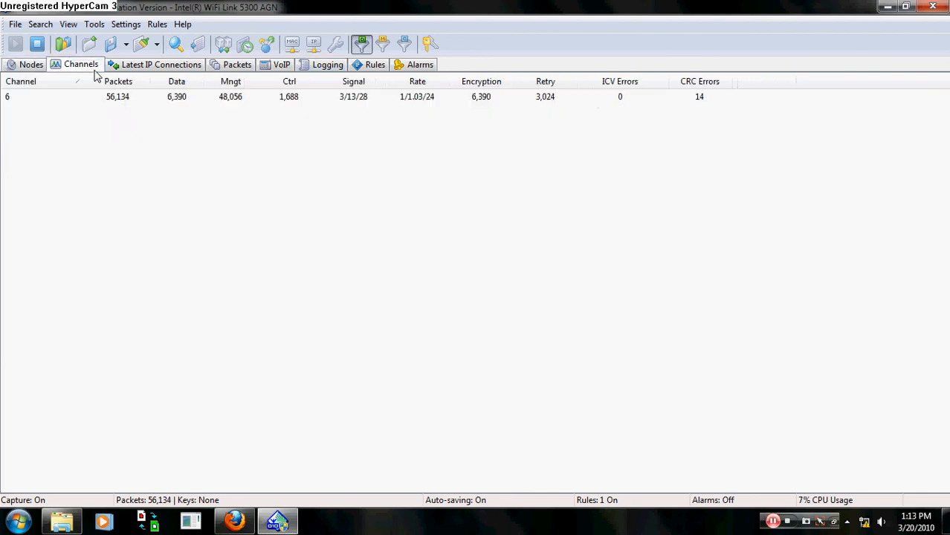
pyautogui.click(324, 66)
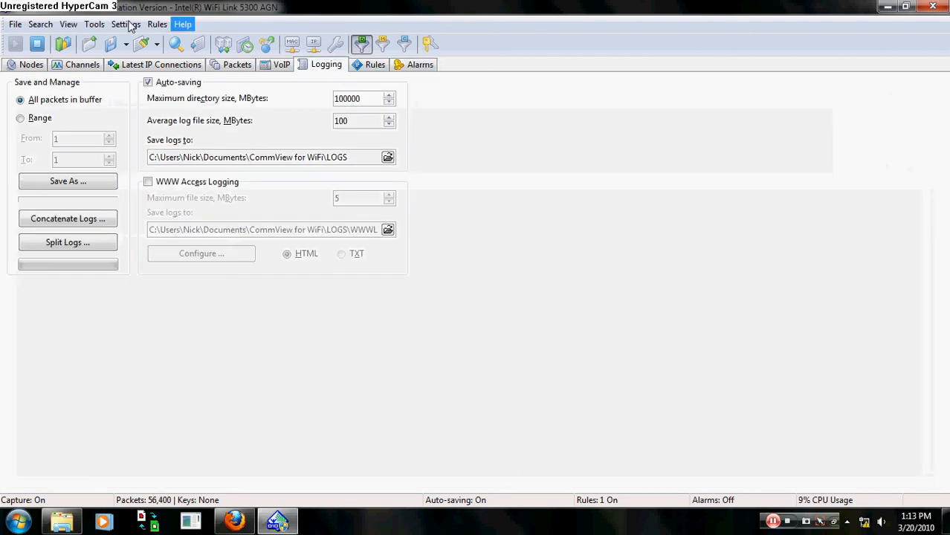
pyautogui.click(30, 64)
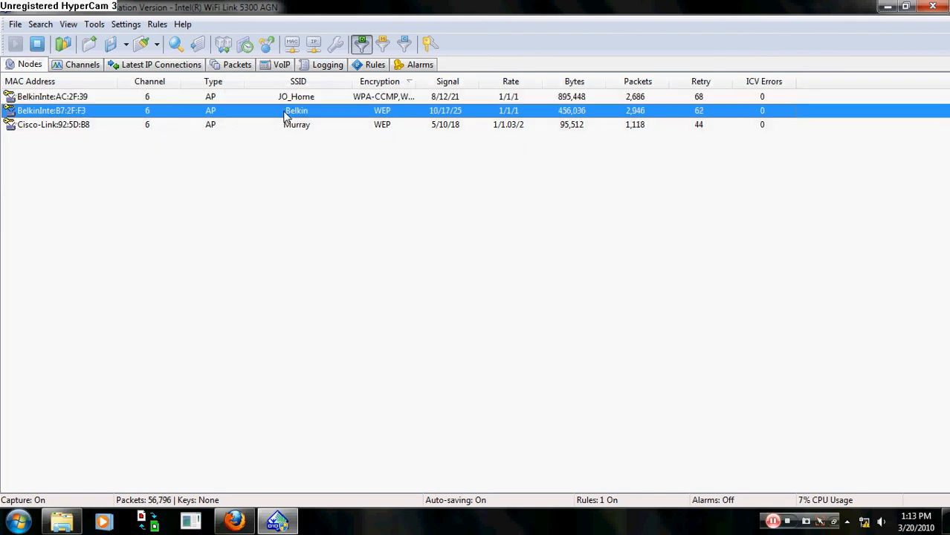
pyautogui.moveTo(279, 131)
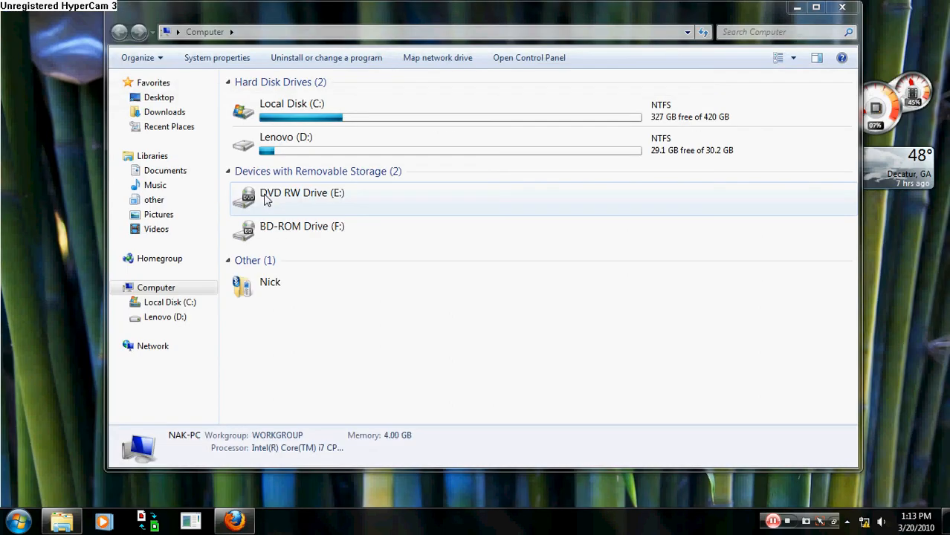
# - Bring the CommView window back in front of the Computer file browser
pyautogui.click(276, 520)
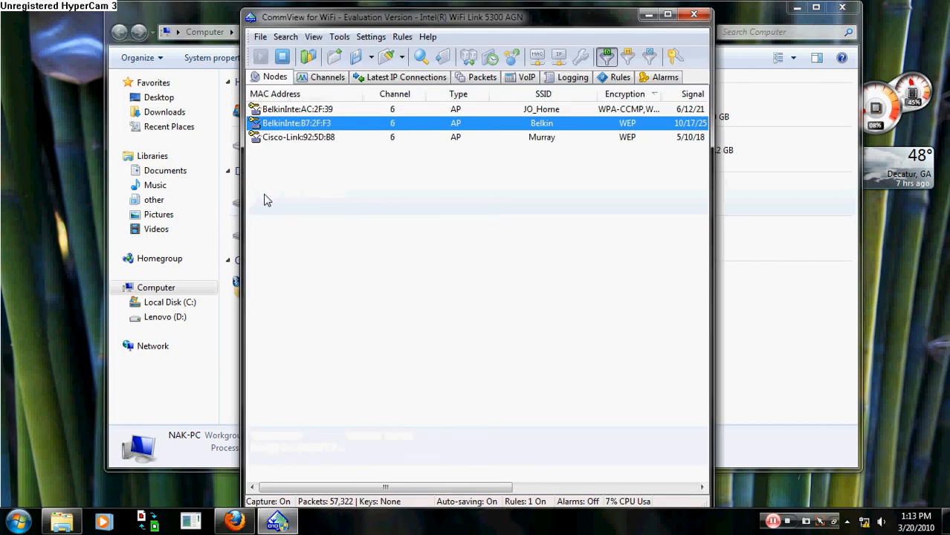